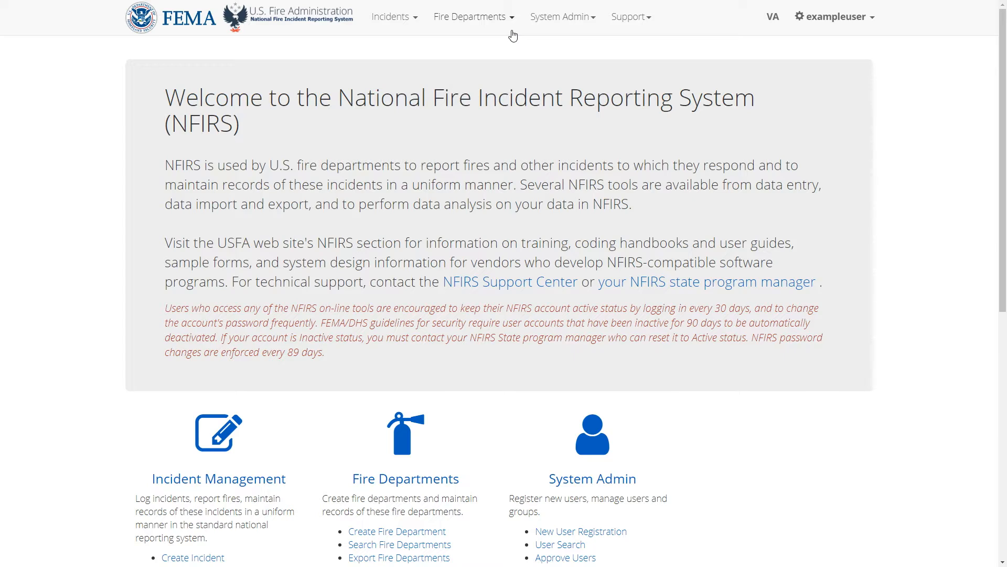
{"action": "mouse_move", "coordinate": [670, 131]}
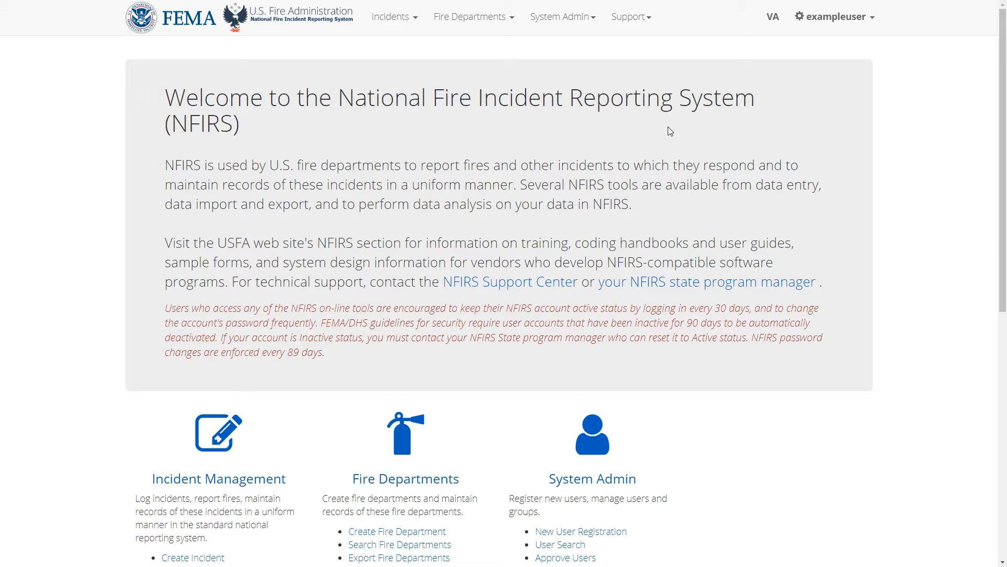
Open the Fire Departments menu to show the create, search, export and import options
{"action": "left_click", "coordinate": [473, 16]}
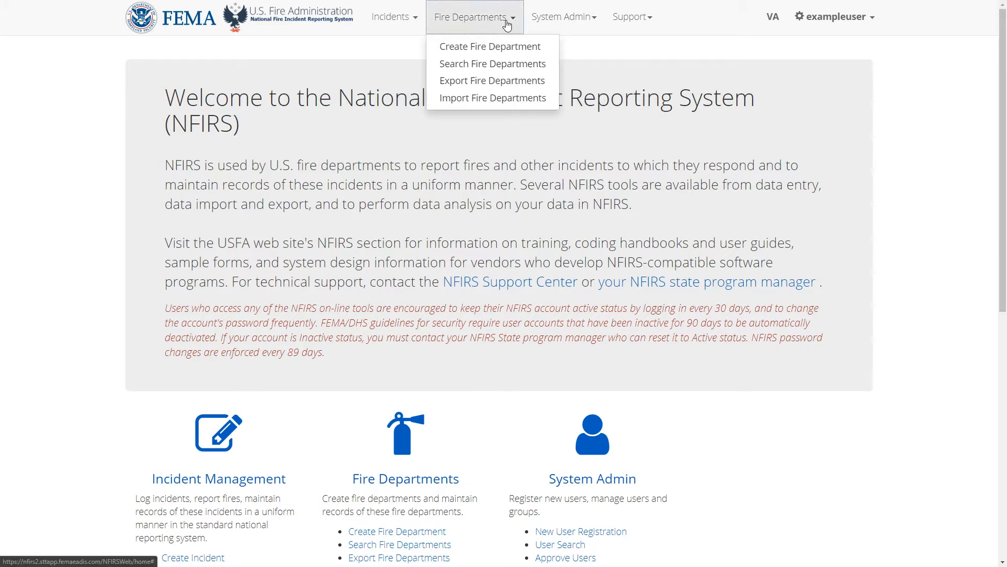
Go to Import Fire Departments and check the prefilled email address for import results
{"action": "left_click", "coordinate": [492, 98]}
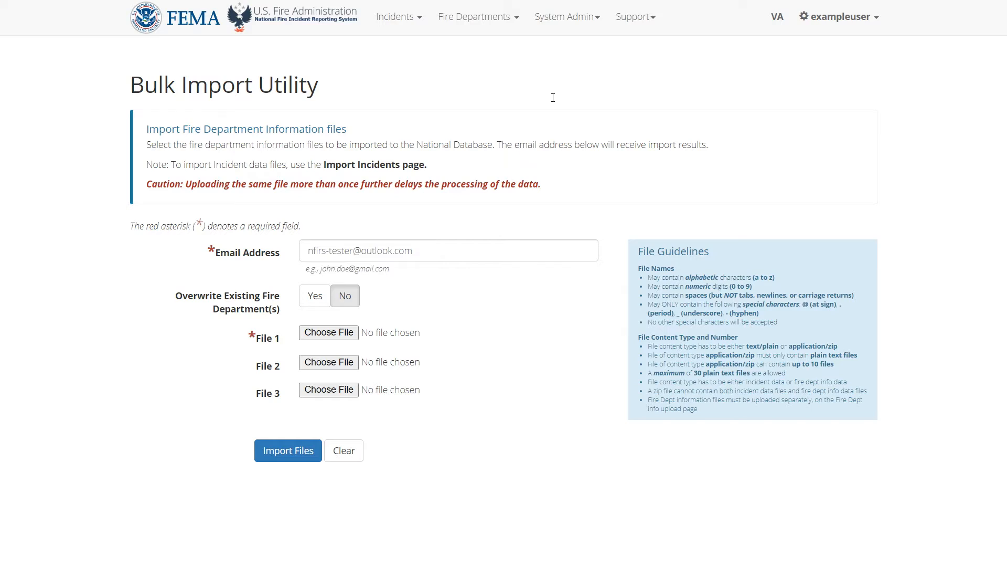
{"action": "left_click", "coordinate": [447, 250]}
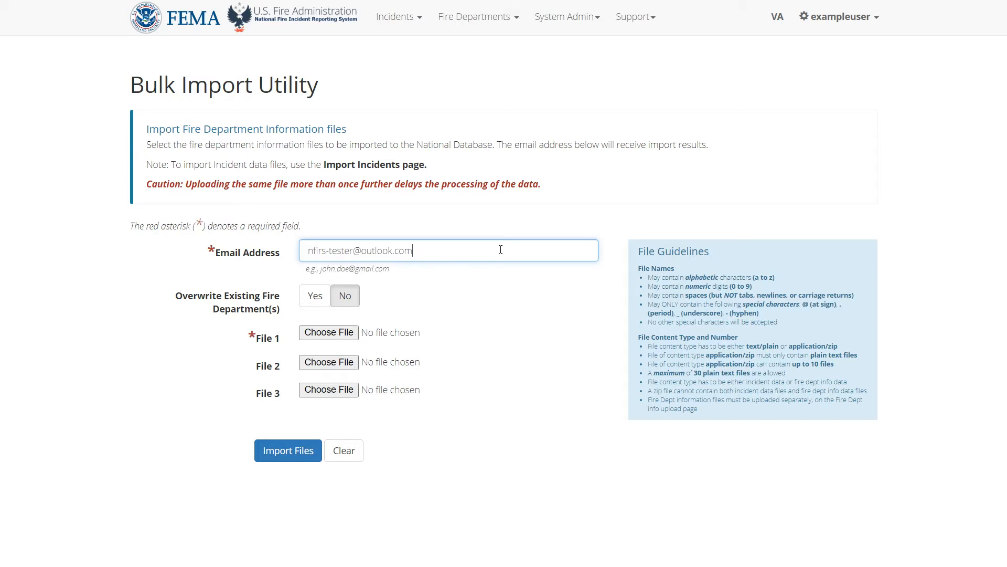
{"action": "mouse_move", "coordinate": [500, 254]}
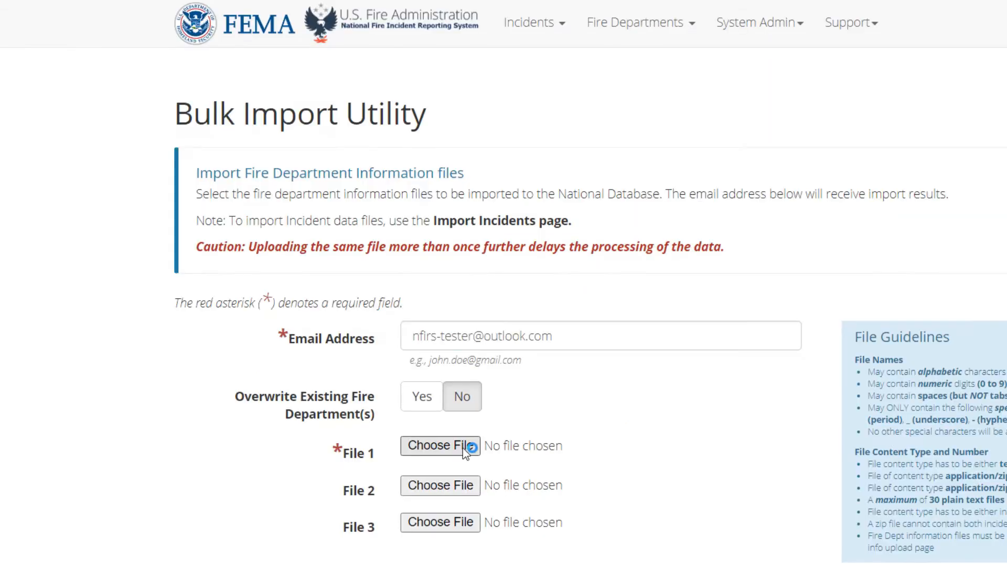
Choose File 1 to bring up the Open dialog showing example.txt
{"action": "left_click", "coordinate": [440, 445]}
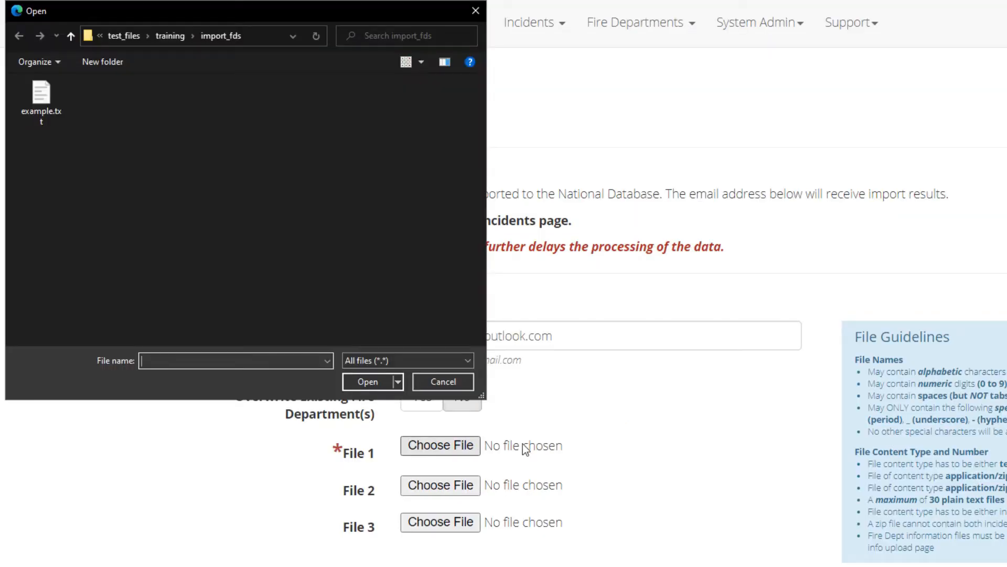
{"action": "mouse_move", "coordinate": [41, 99]}
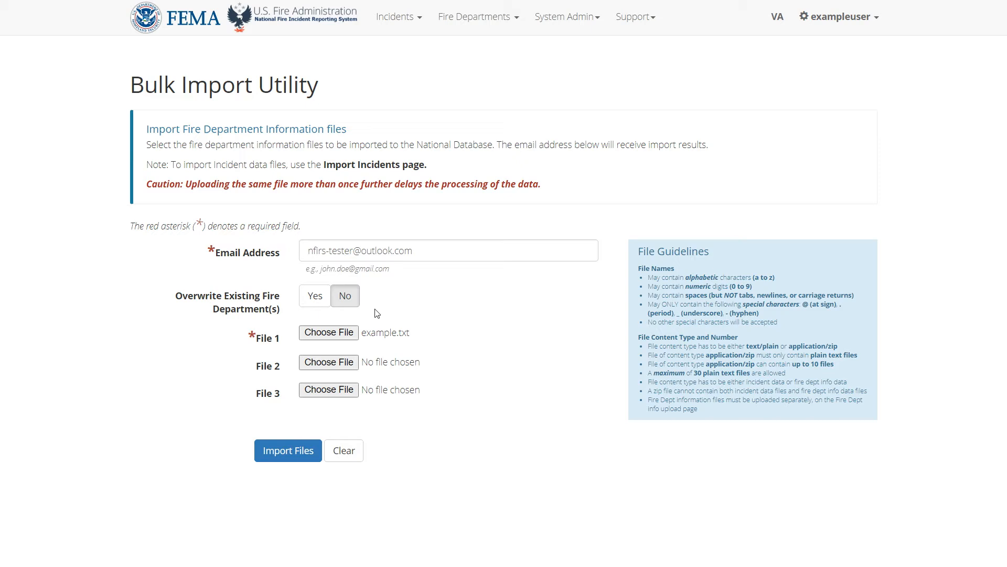
Select Yes for Overwrite Existing Fire Department(s)
{"action": "left_click", "coordinate": [314, 295]}
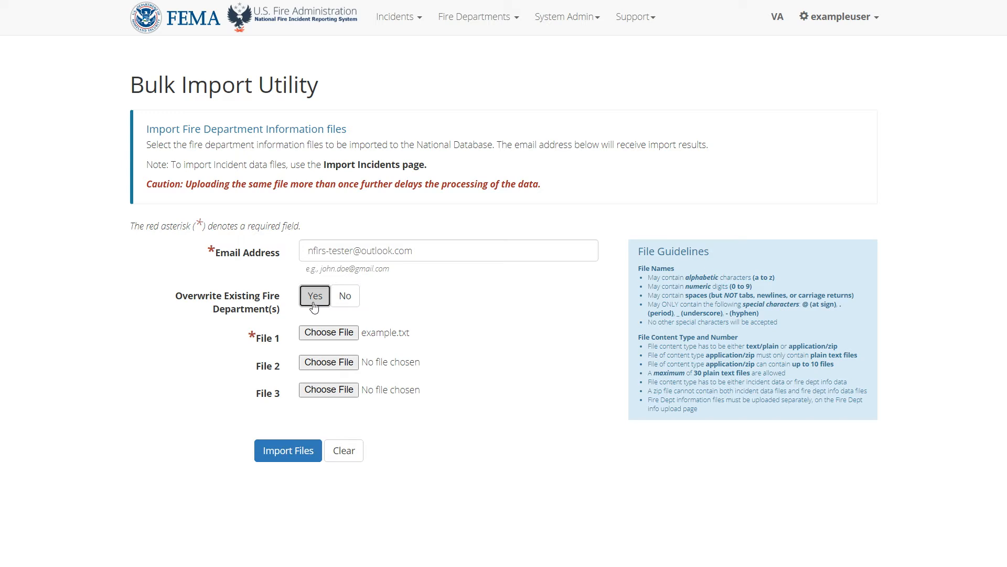
{"action": "mouse_move", "coordinate": [295, 407]}
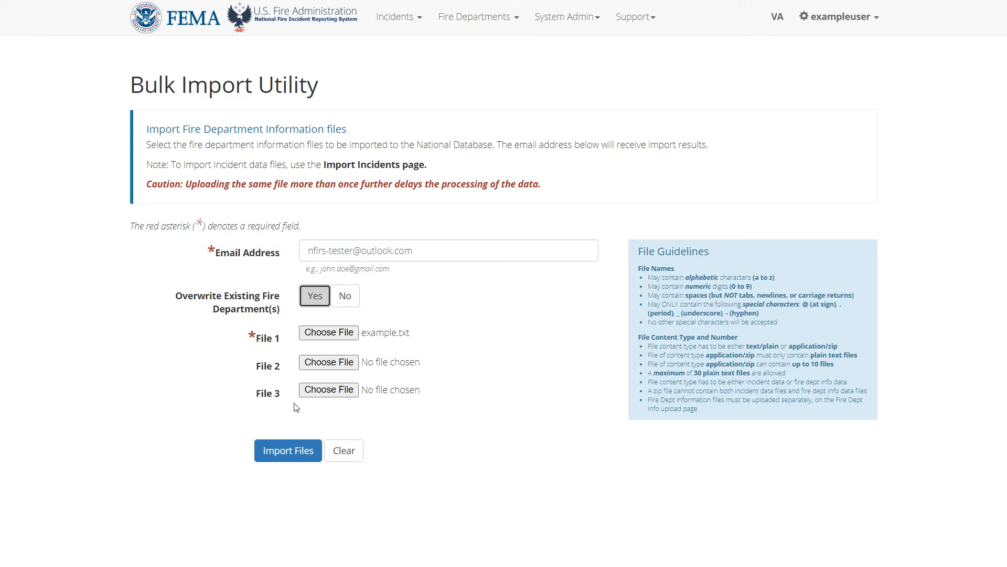
Submit the import with Import Files to reach the Bulk Import Confirmation page
{"action": "left_click", "coordinate": [287, 450]}
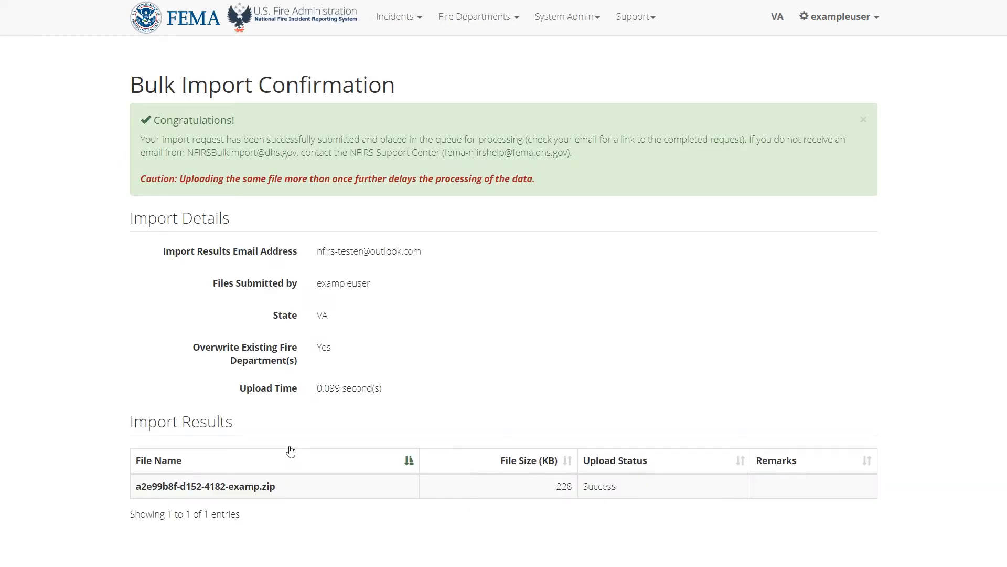
{"action": "mouse_move", "coordinate": [423, 126]}
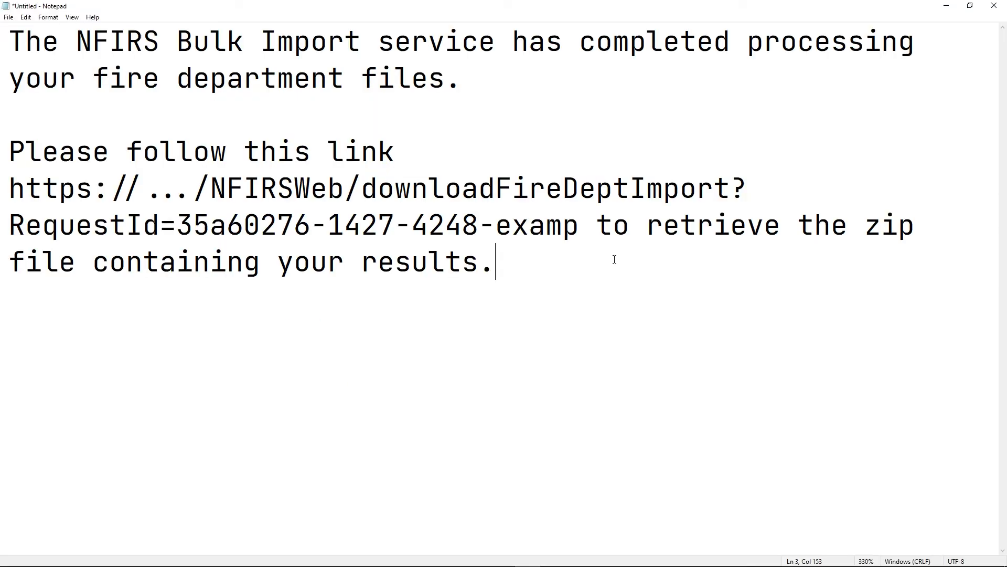
{"action": "mouse_move", "coordinate": [329, 241]}
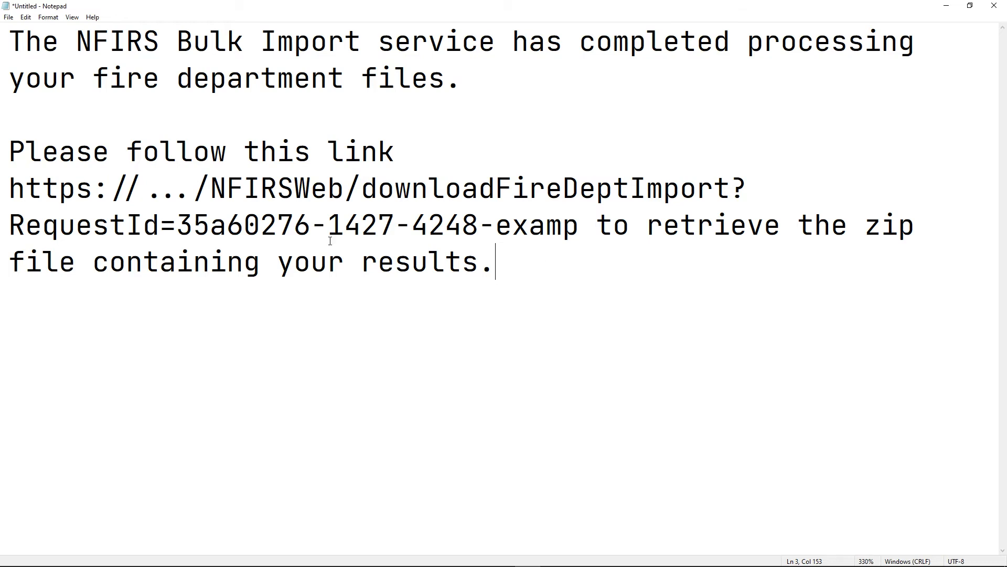
Select the https link to the fire department import results zip in Notepad
{"action": "left_click_drag", "start_coordinate": [9, 188], "coordinate": [443, 188]}
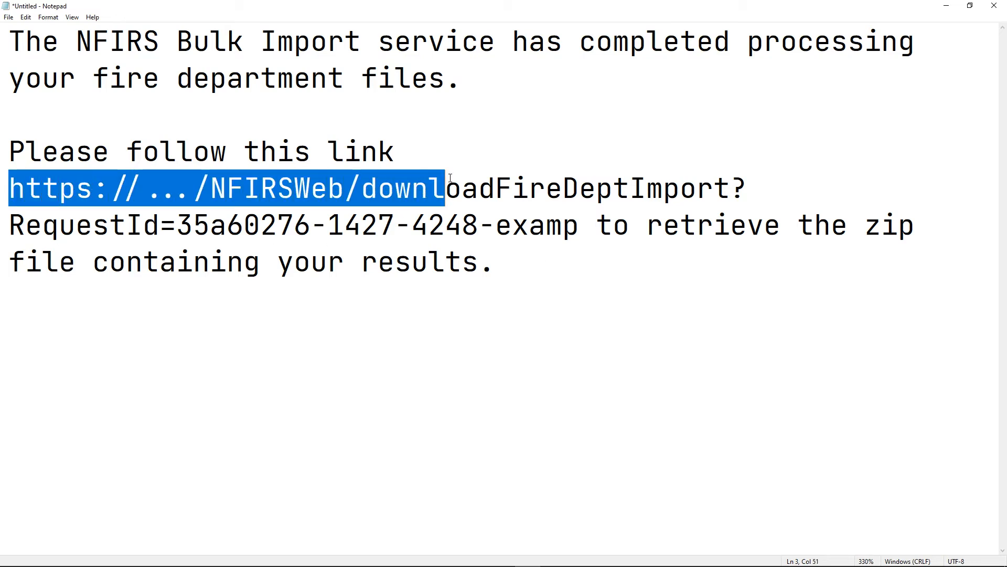